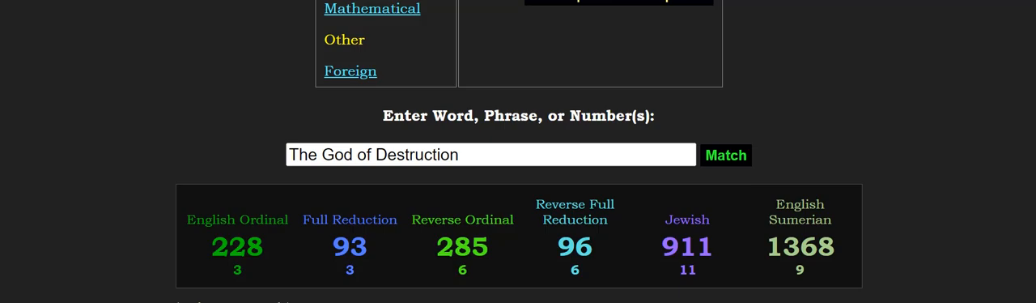
{"action": "mouse_move", "coordinate": [971, 235]}
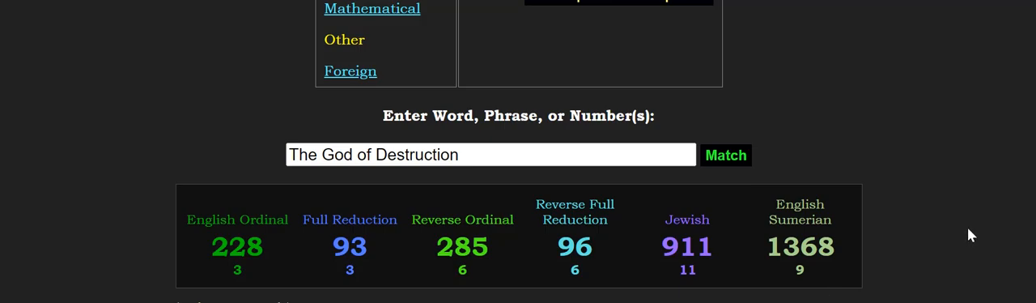
{"action": "mouse_move", "coordinate": [829, 143]}
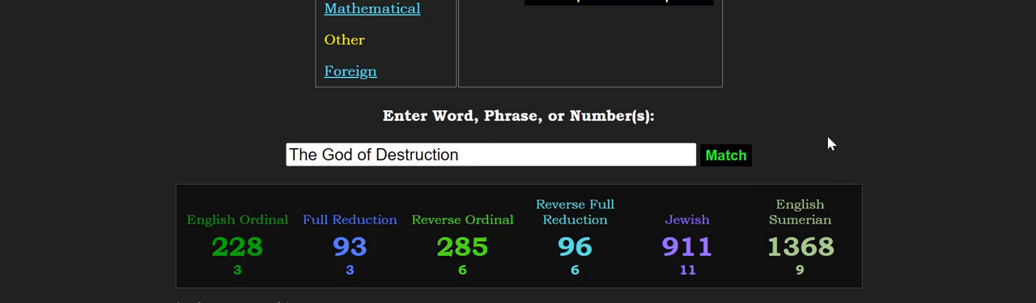
{"action": "mouse_move", "coordinate": [704, 253]}
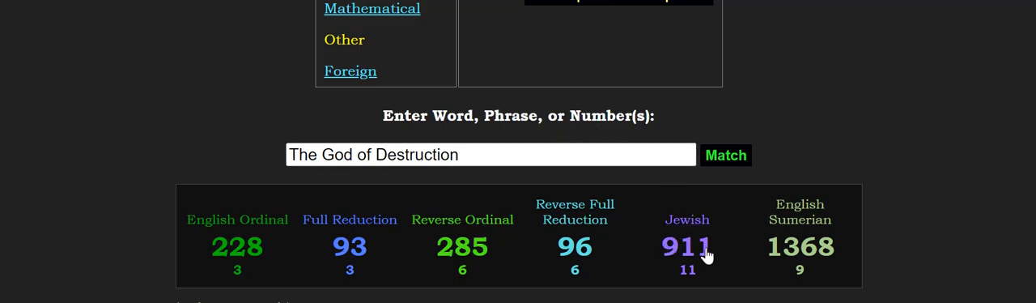
{"action": "mouse_move", "coordinate": [727, 253]}
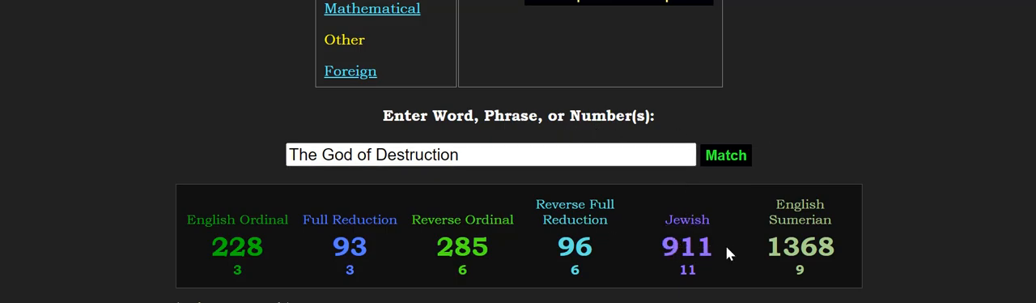
Calculate 'The Conspiracy Code' and 'Tisha BaV' (both Jewish 911), then 'mars' (Jewish 201)
{"action": "type", "text": "The Conspiracy Code"}
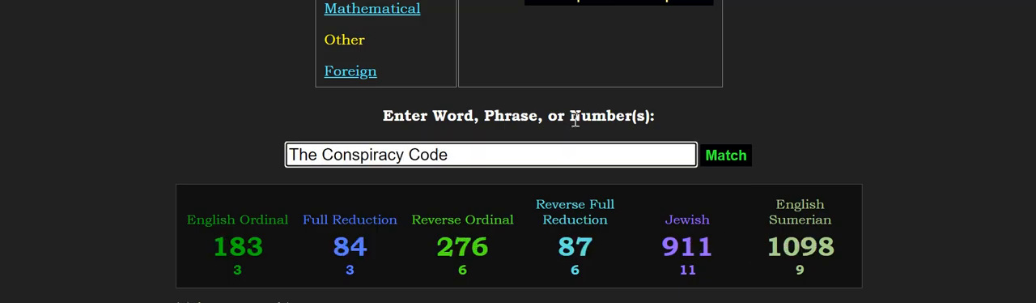
{"action": "mouse_move", "coordinate": [503, 82]}
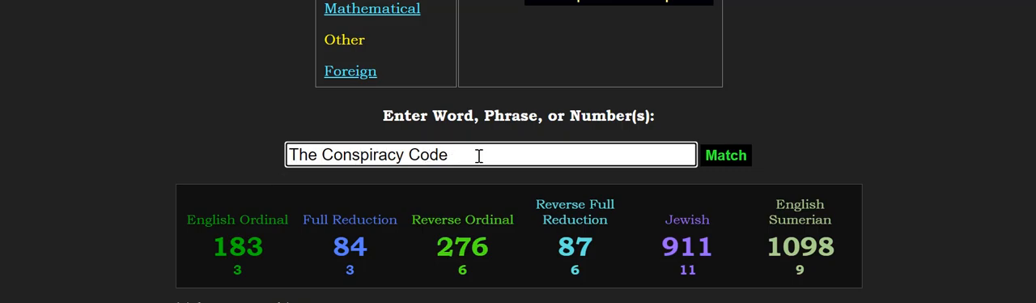
{"action": "mouse_move", "coordinate": [687, 220]}
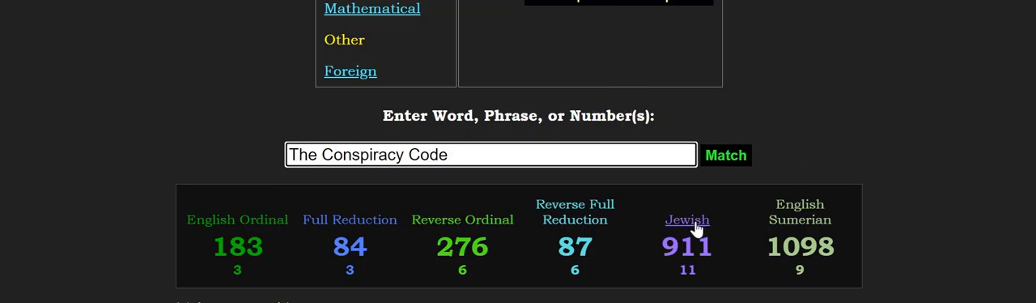
{"action": "type", "text": "Tisha BaV"}
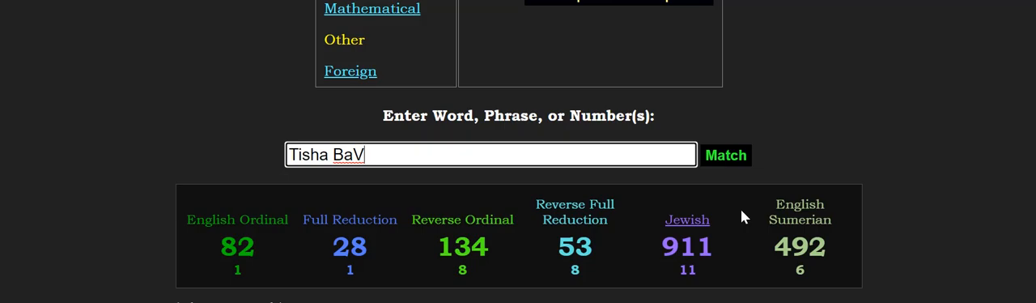
{"action": "type", "text": "mars"}
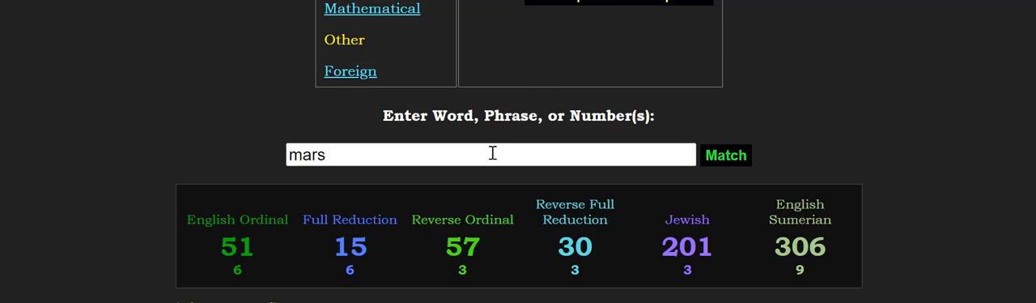
Calculate 'roman' (Jewish 201), then replace it with 'the jesuit order' (Reverse Ordinal 201)
{"action": "type", "text": "roman"}
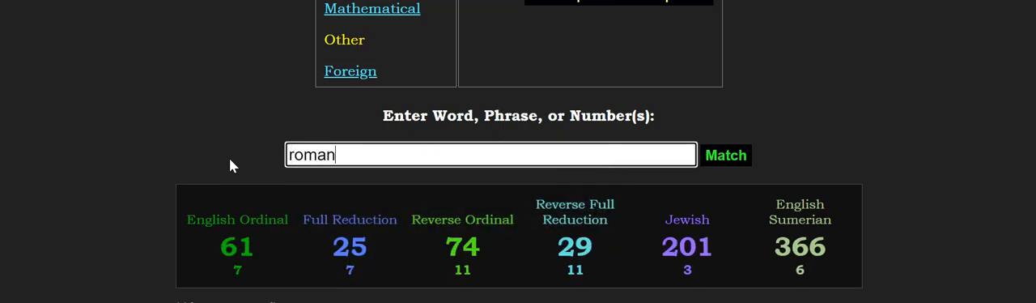
{"action": "mouse_move", "coordinate": [553, 143]}
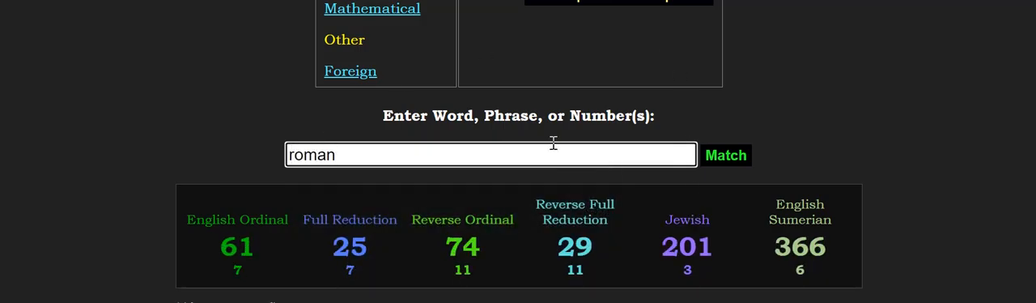
{"action": "double_click", "coordinate": [312, 155]}
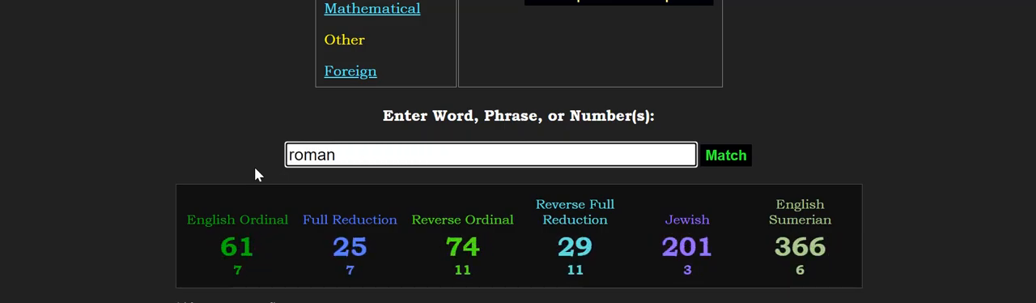
{"action": "type", "text": "the jesuit order"}
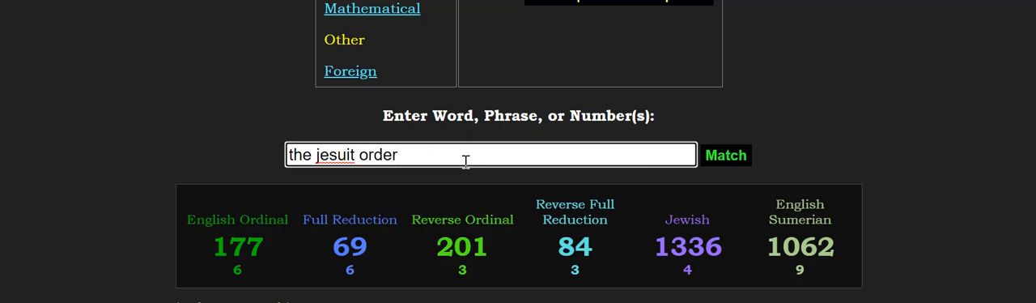
Clear the phrase from the input box so every cipher total reads 0
{"action": "left_click", "coordinate": [490, 154]}
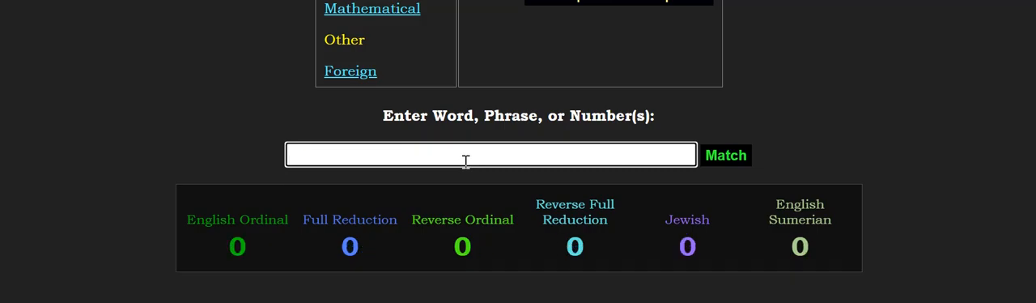
{"action": "mouse_move", "coordinate": [94, 168]}
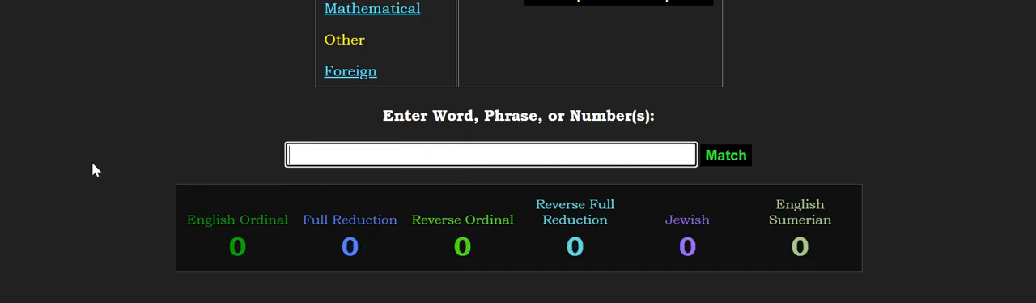